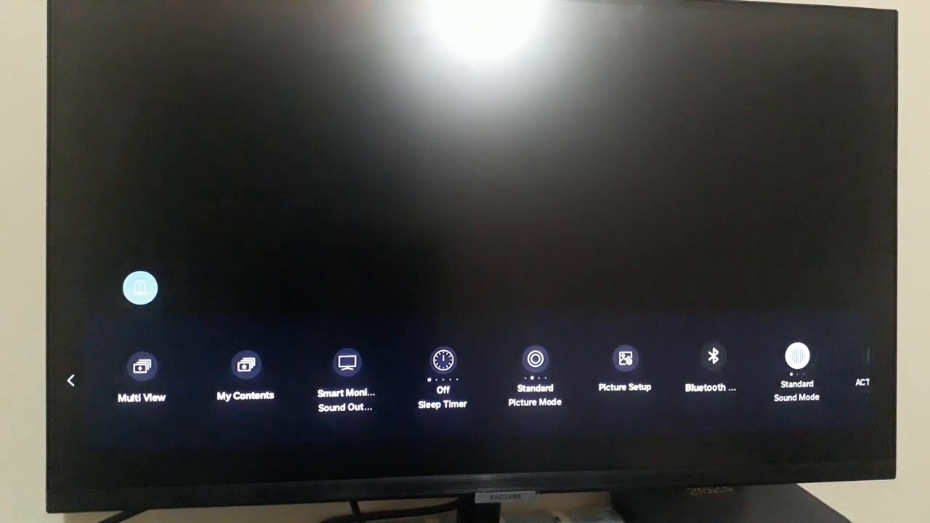
- Reach All Settings on the quick settings bar and open the full settings menu
scroll(right, 3)
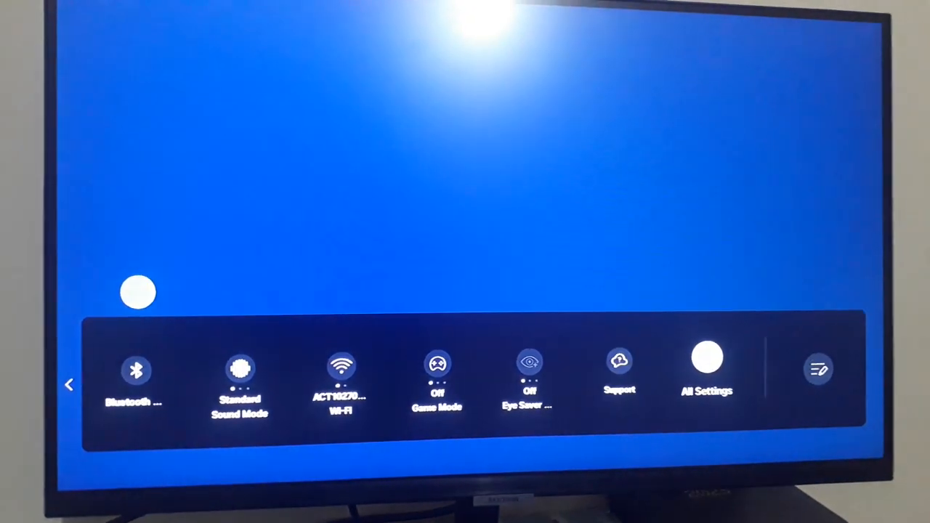
click(706, 360)
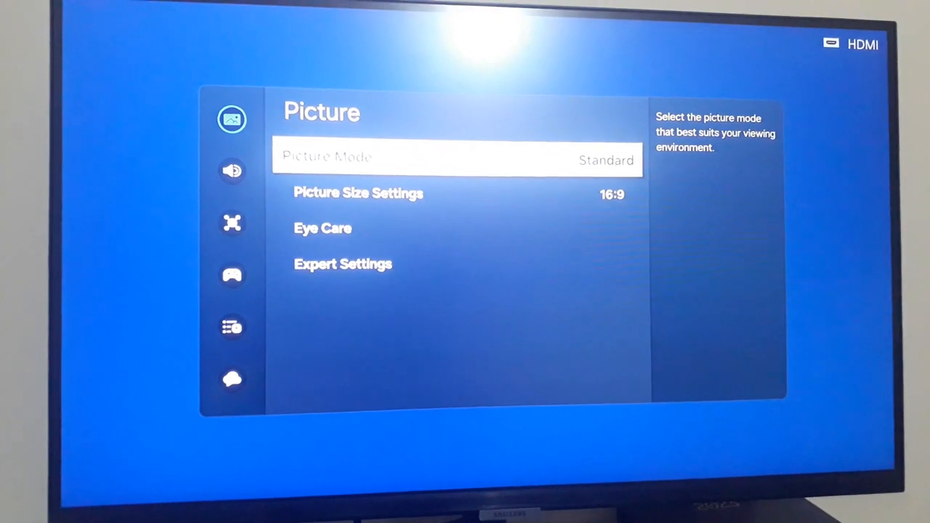
- Step through Picture Size Settings, Eye Care and Expert Settings, then enter Eye Care
key(Down)
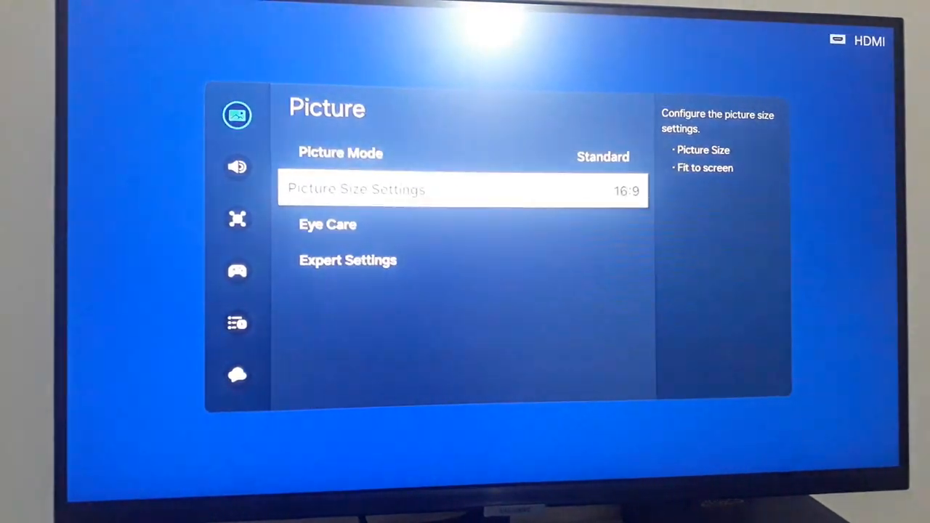
key(down)
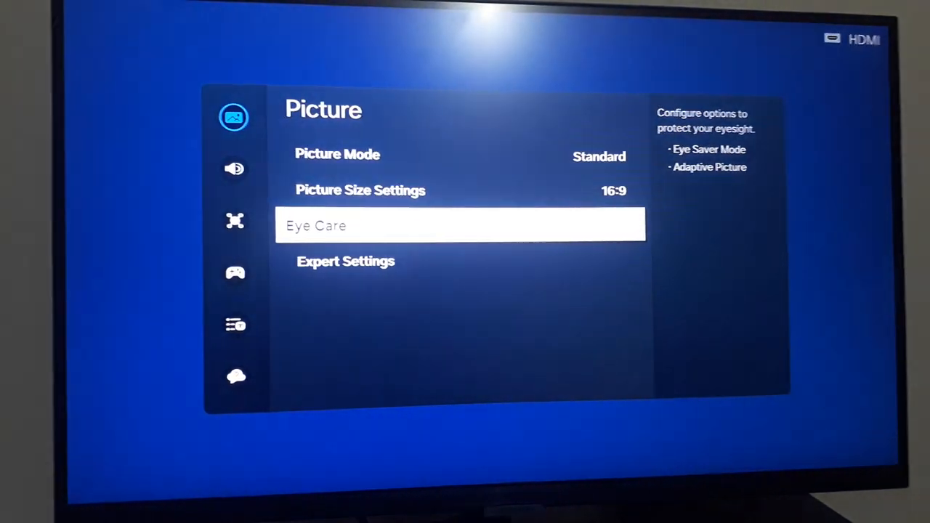
key(Down)
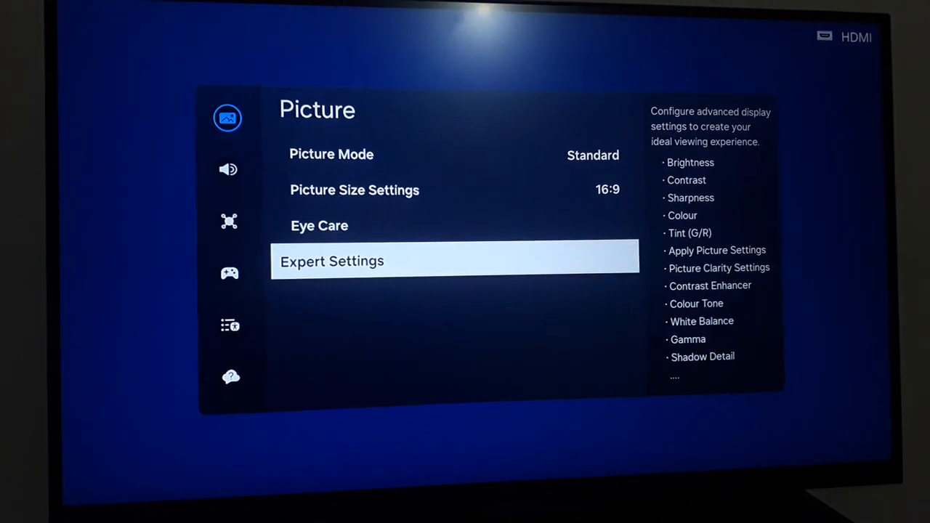
key(Up)
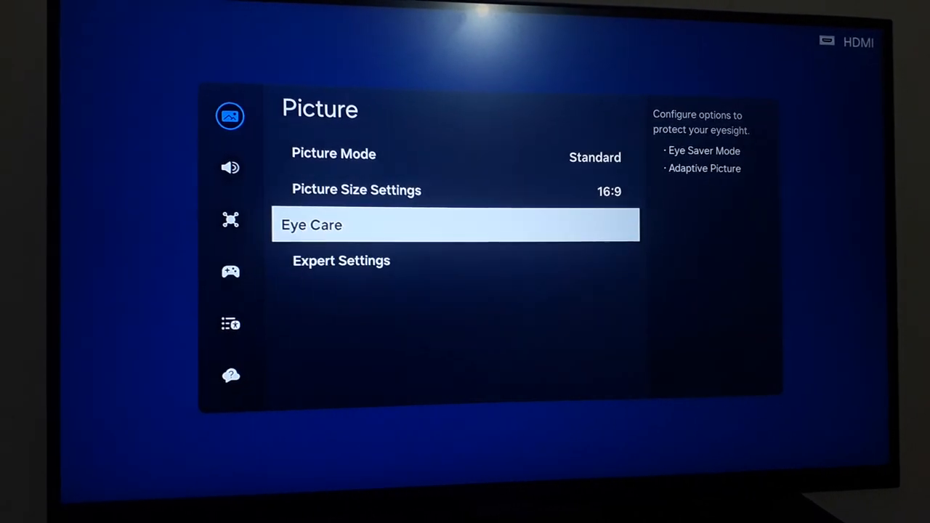
click(457, 224)
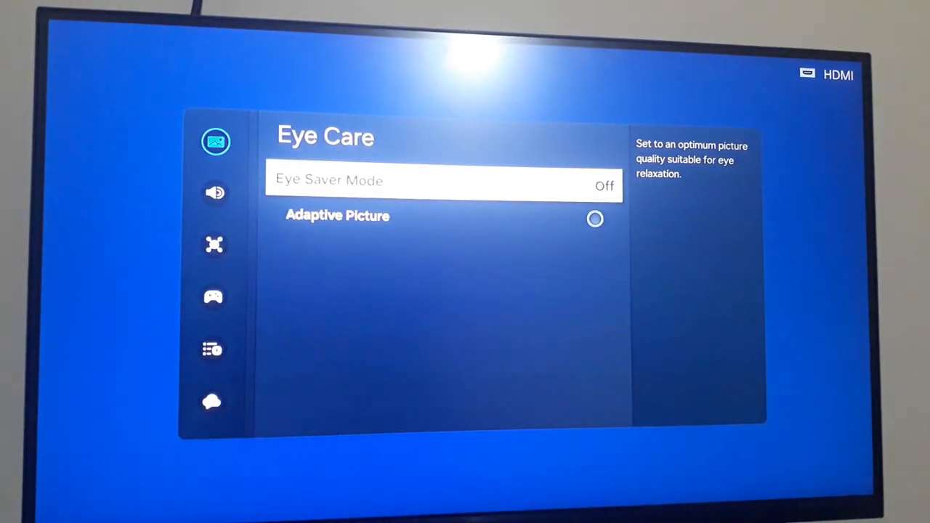
- Bring up Eye Saver Mode's Off, Low and High levels, then back out to Picture
click(444, 180)
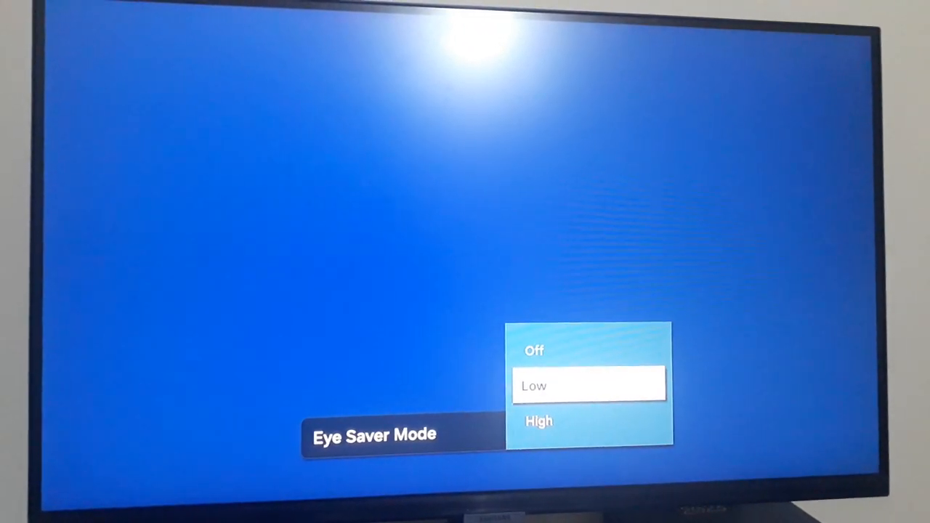
key(Down)
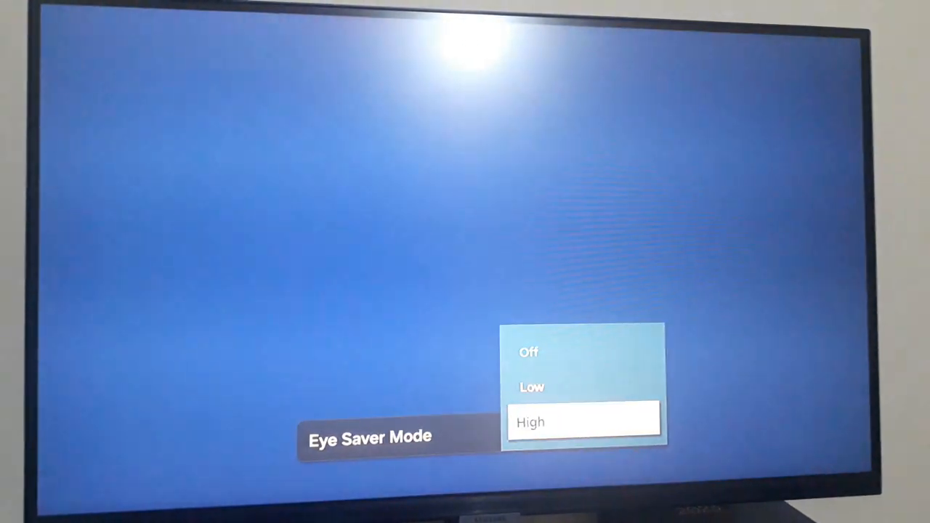
key(Up)
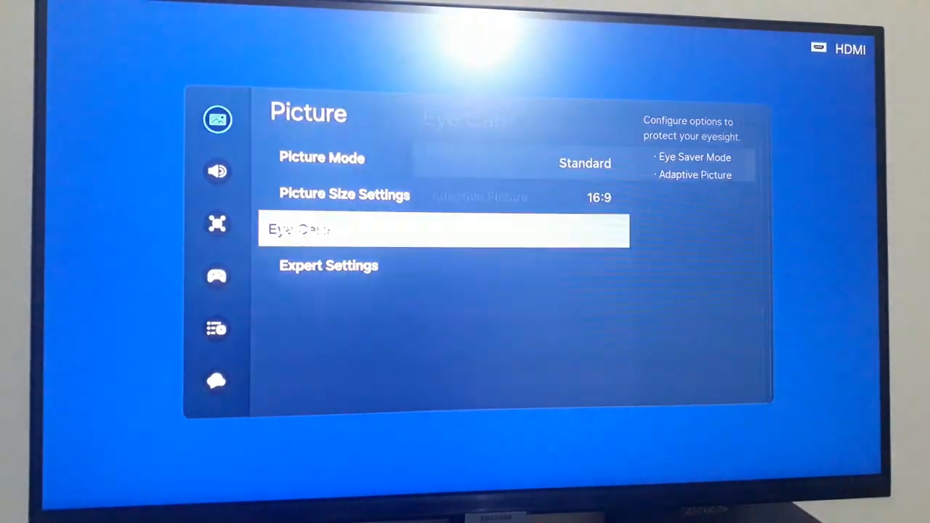
- Enter Expert Settings and browse down past Sharpness to Tint (G/R) and back
key(Down)
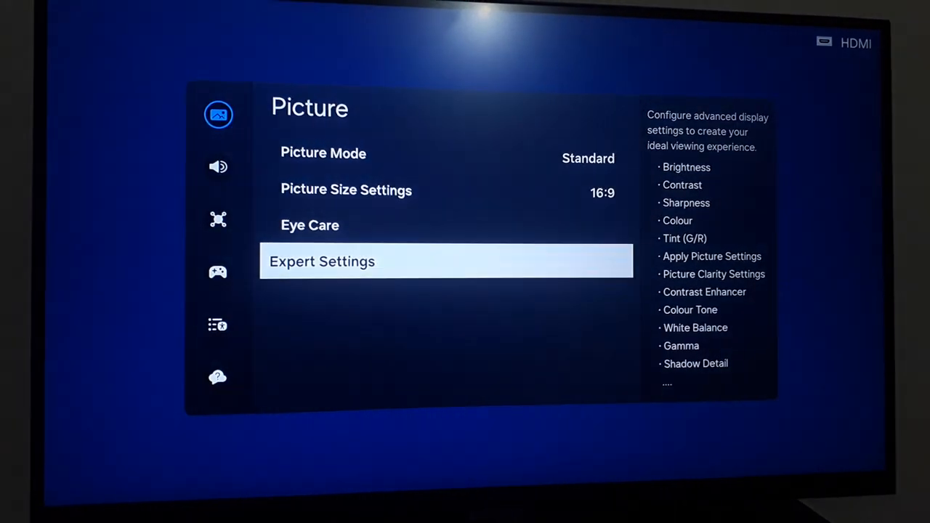
click(321, 262)
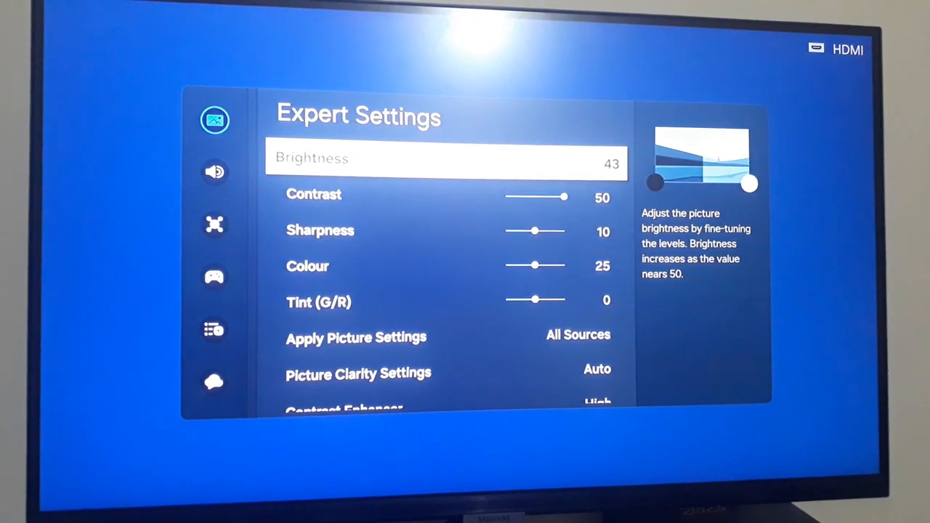
key(Down)
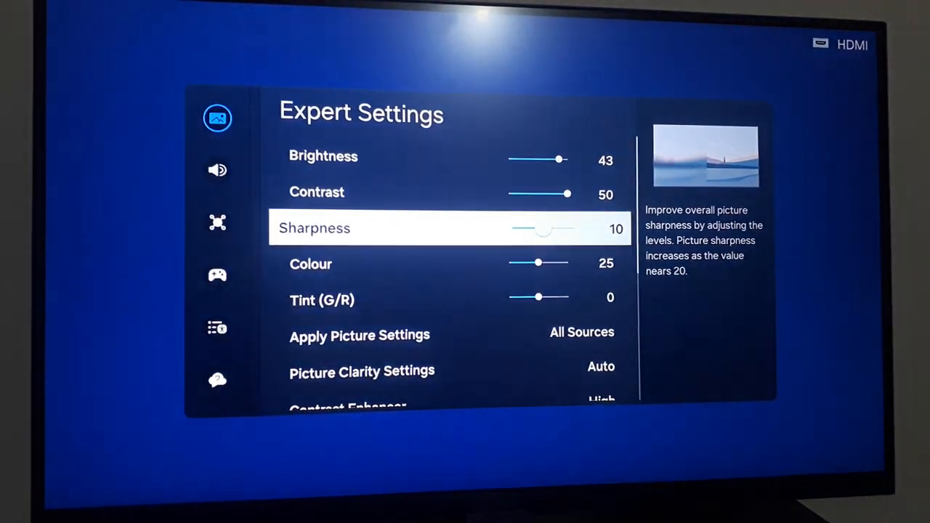
key(Down)
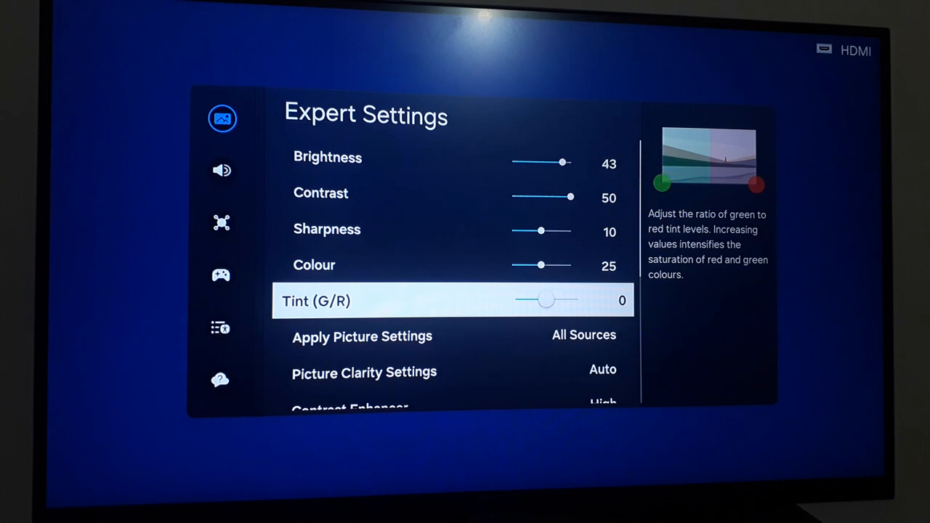
key(Up)
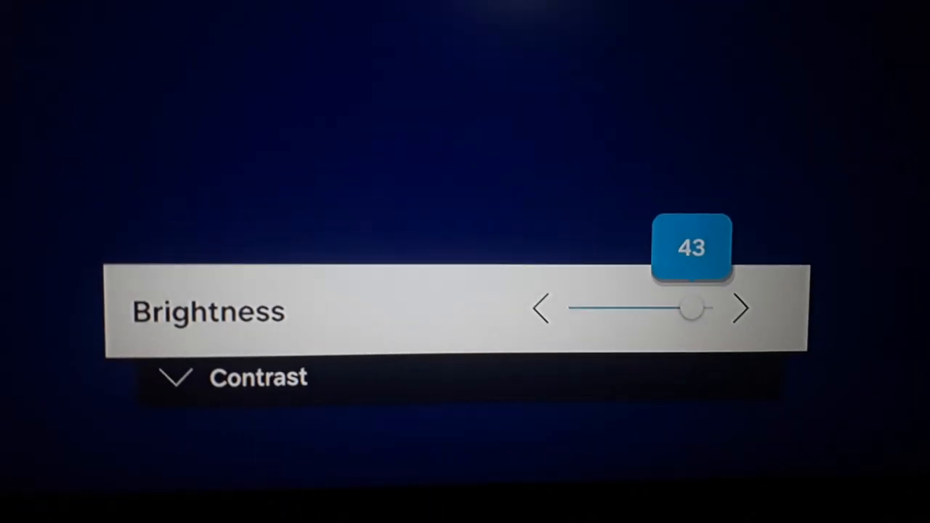
- Adjust the Brightness slider from 43 down to 40, then up to 41
click(543, 308)
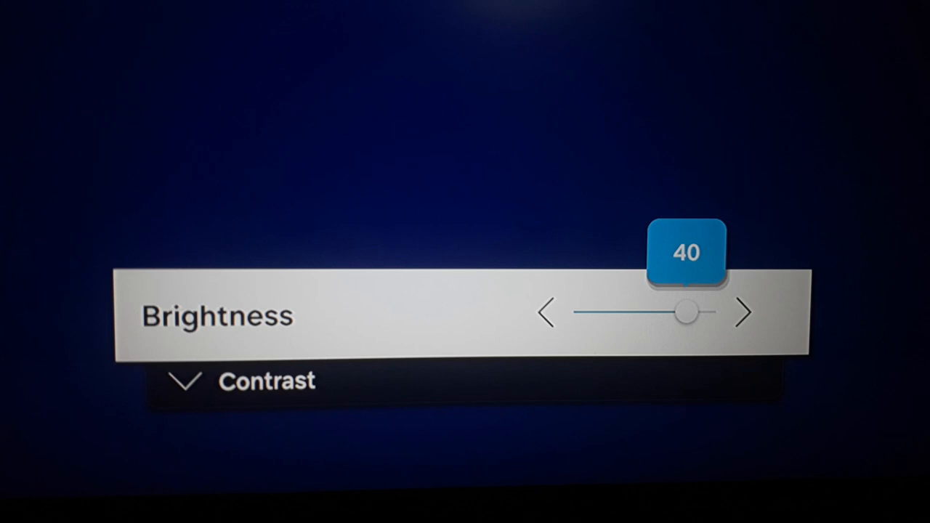
click(742, 313)
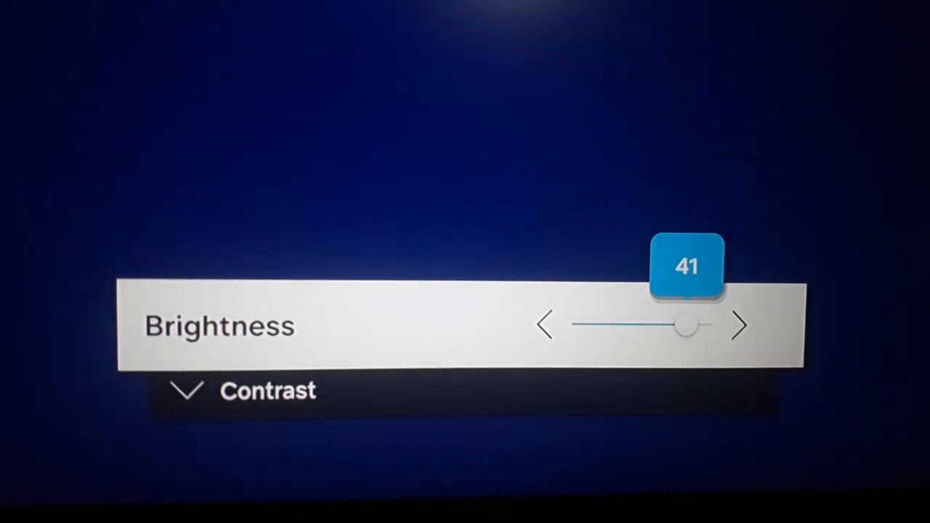